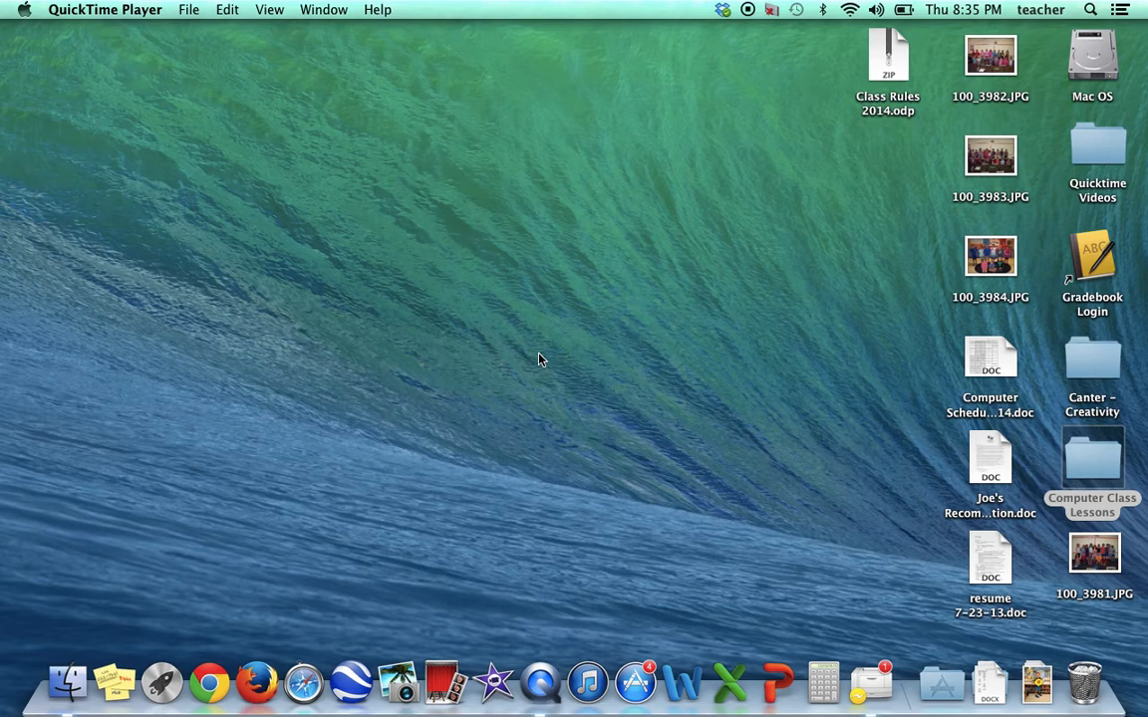
mouse_move(31, 29)
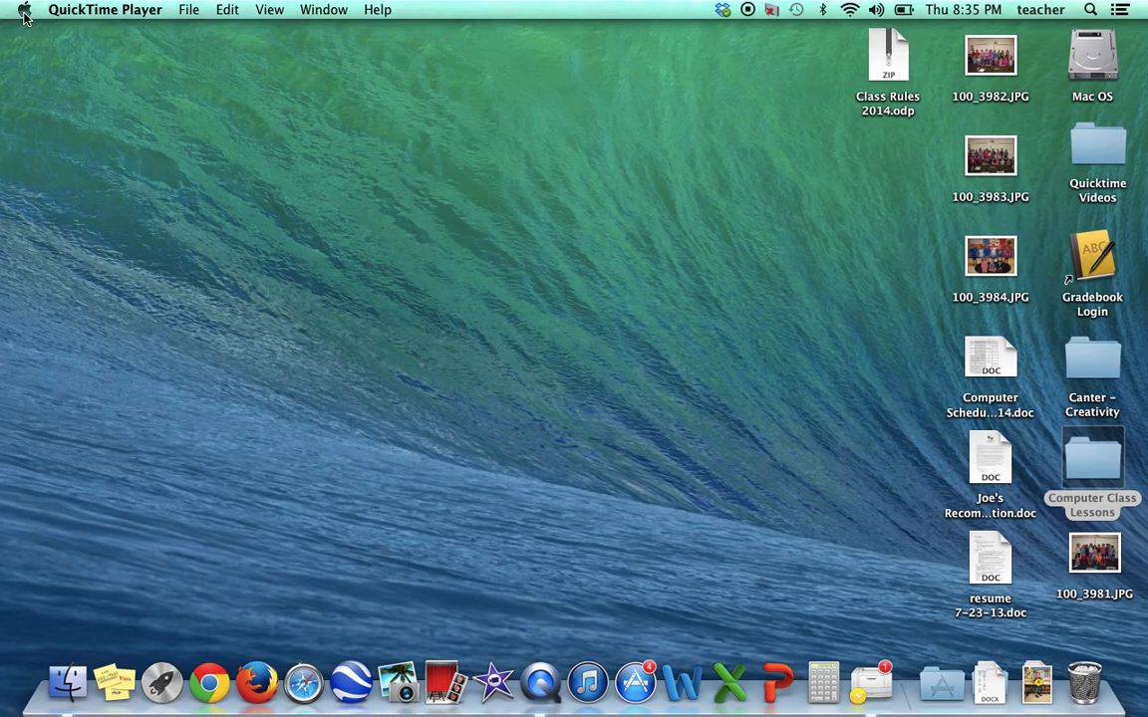
Launch System Preferences from the Apple menu to show all settings panes
left_click(25, 8)
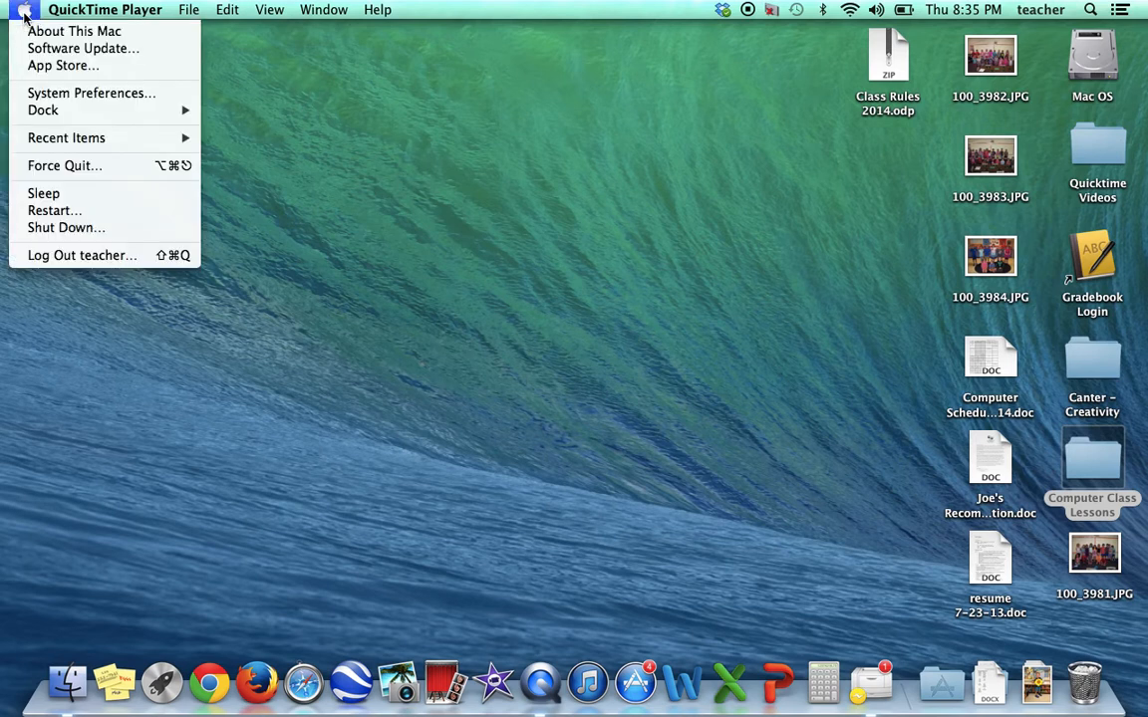
mouse_move(90, 92)
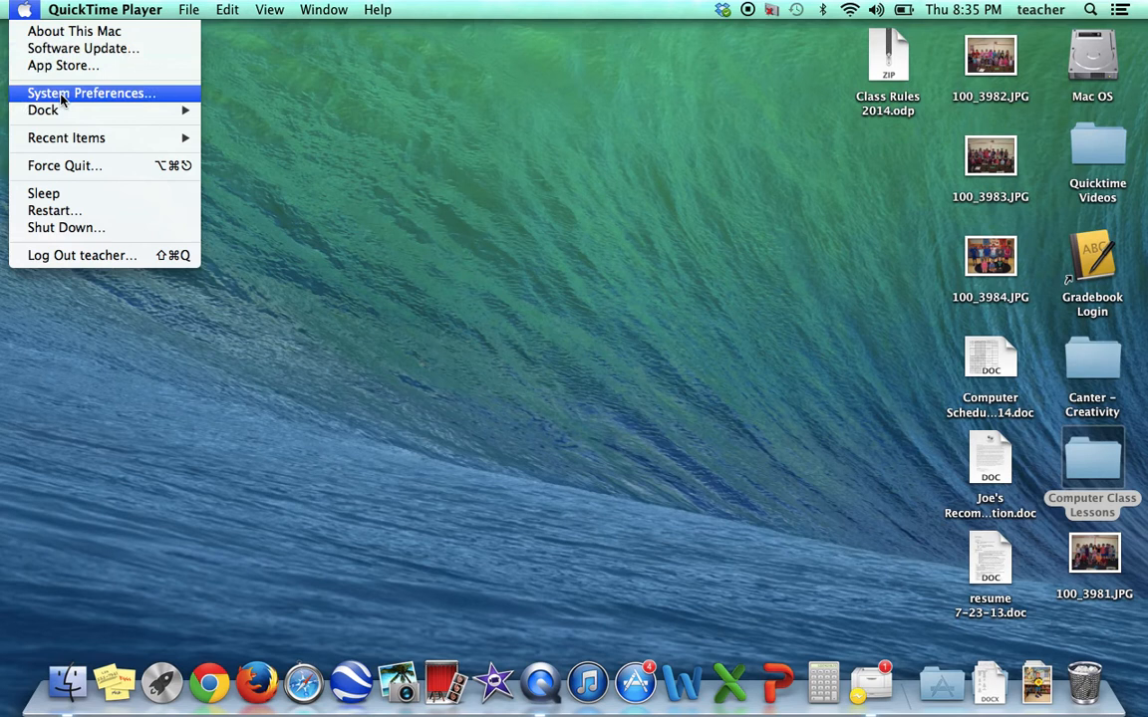
left_click(92, 93)
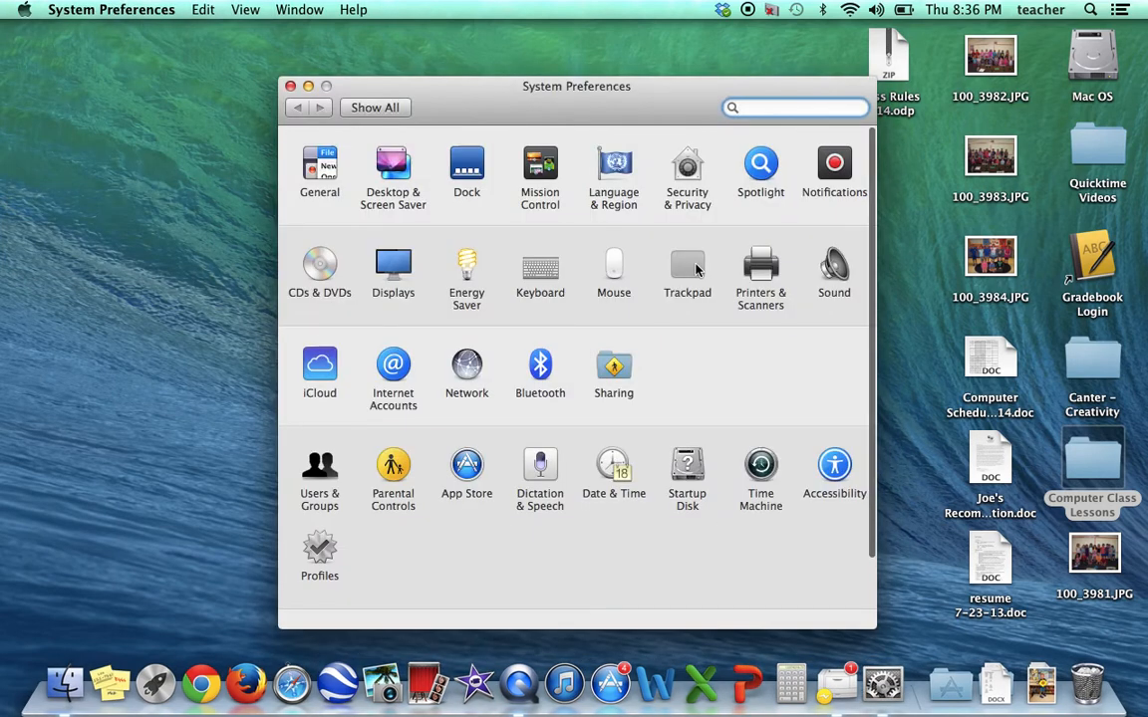
Open the Trackpad pane's Scroll & Zoom tab with natural scroll direction
left_click(686, 266)
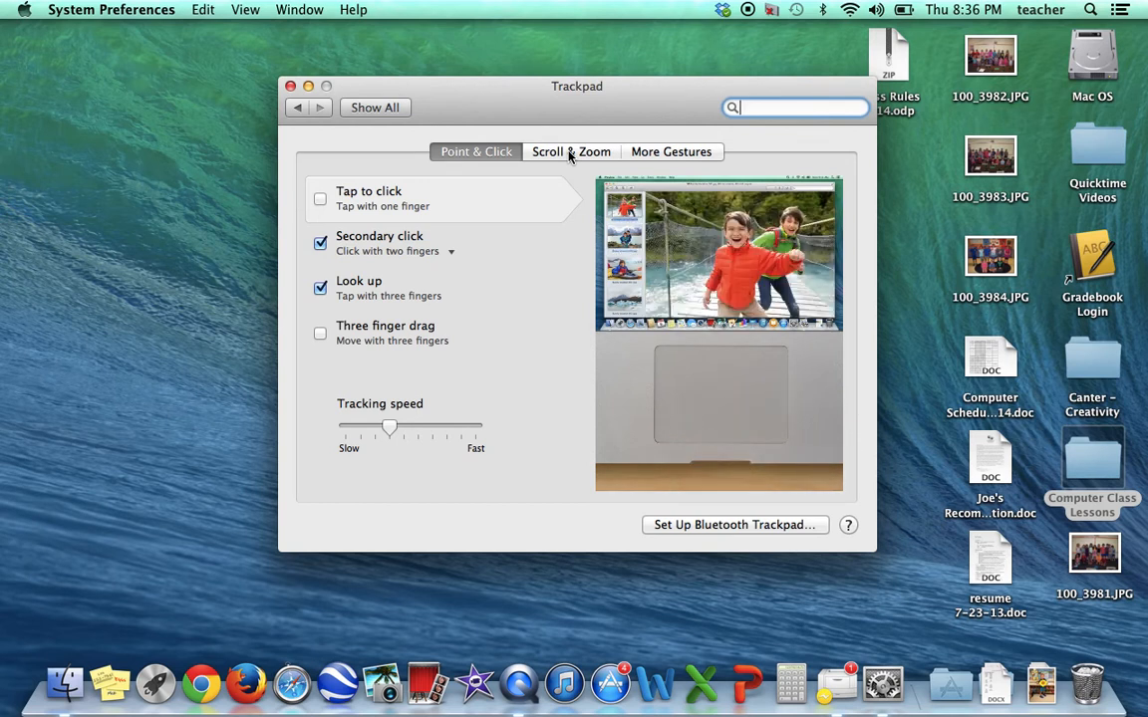
left_click(570, 151)
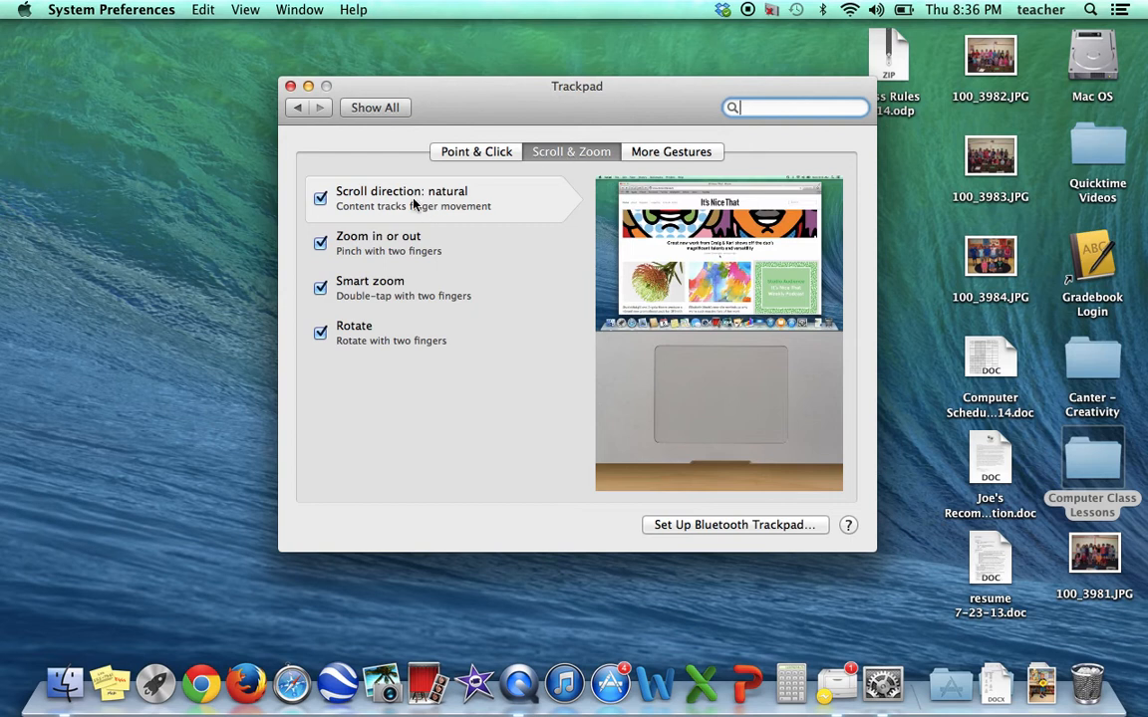